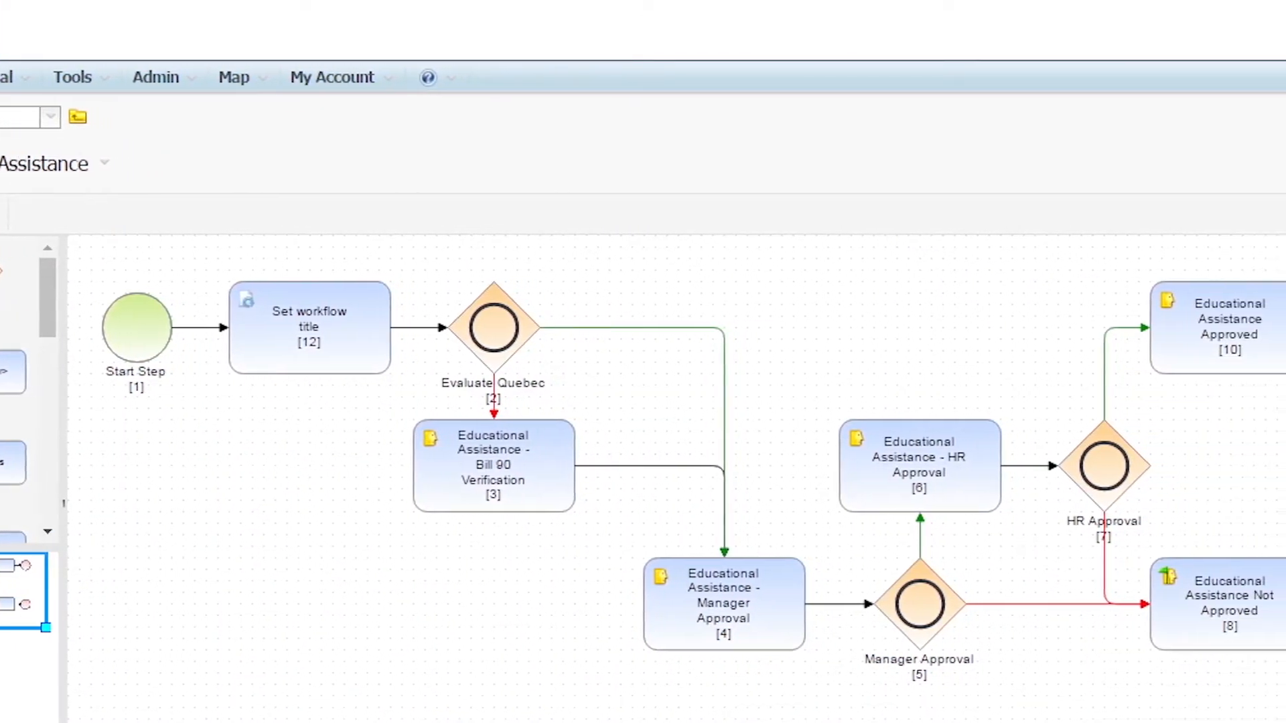
- Enter the reviewer lookup text ('kd', then 'kar') while leaving the workflow map for the home page
text(kd)
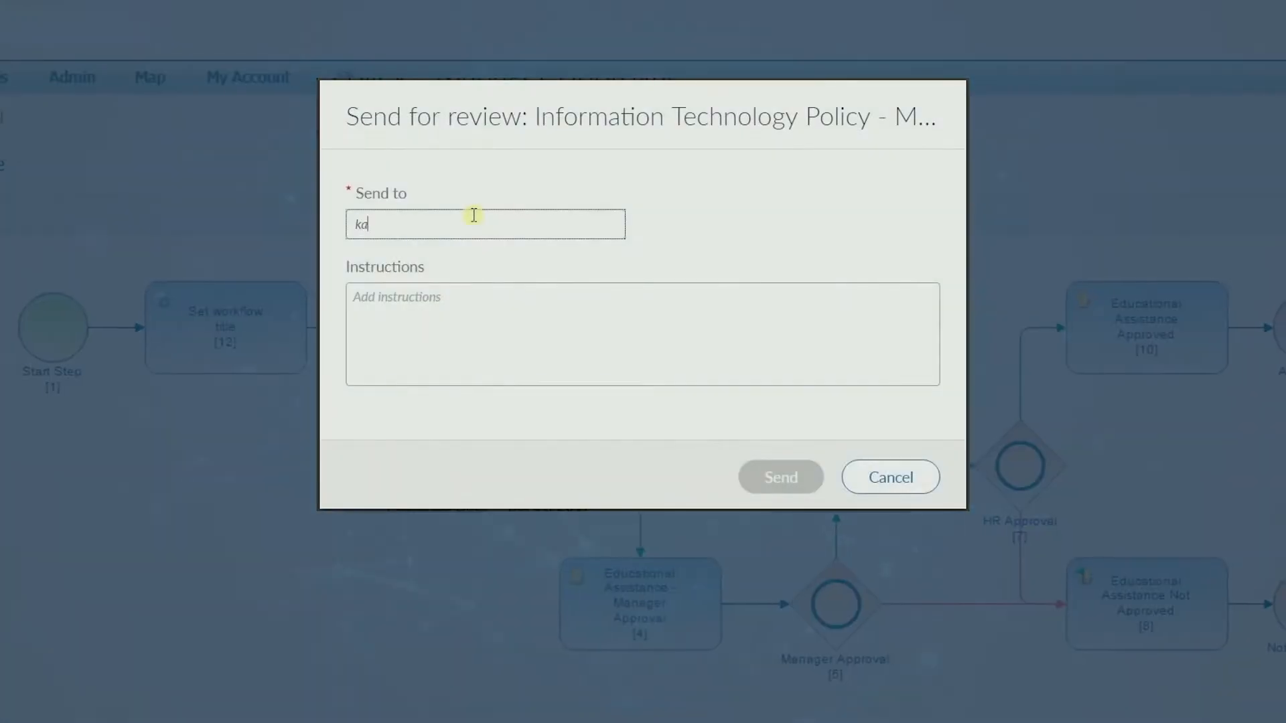
text(kar)
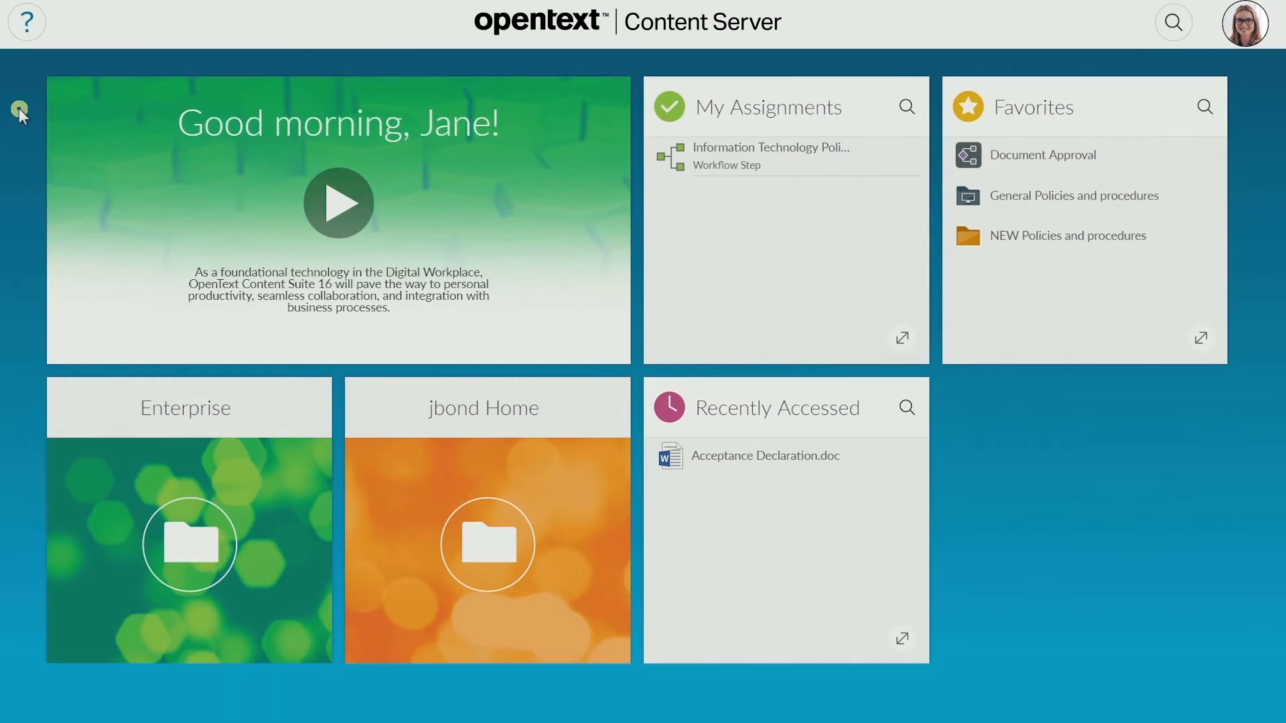
mouse_move(1043, 156)
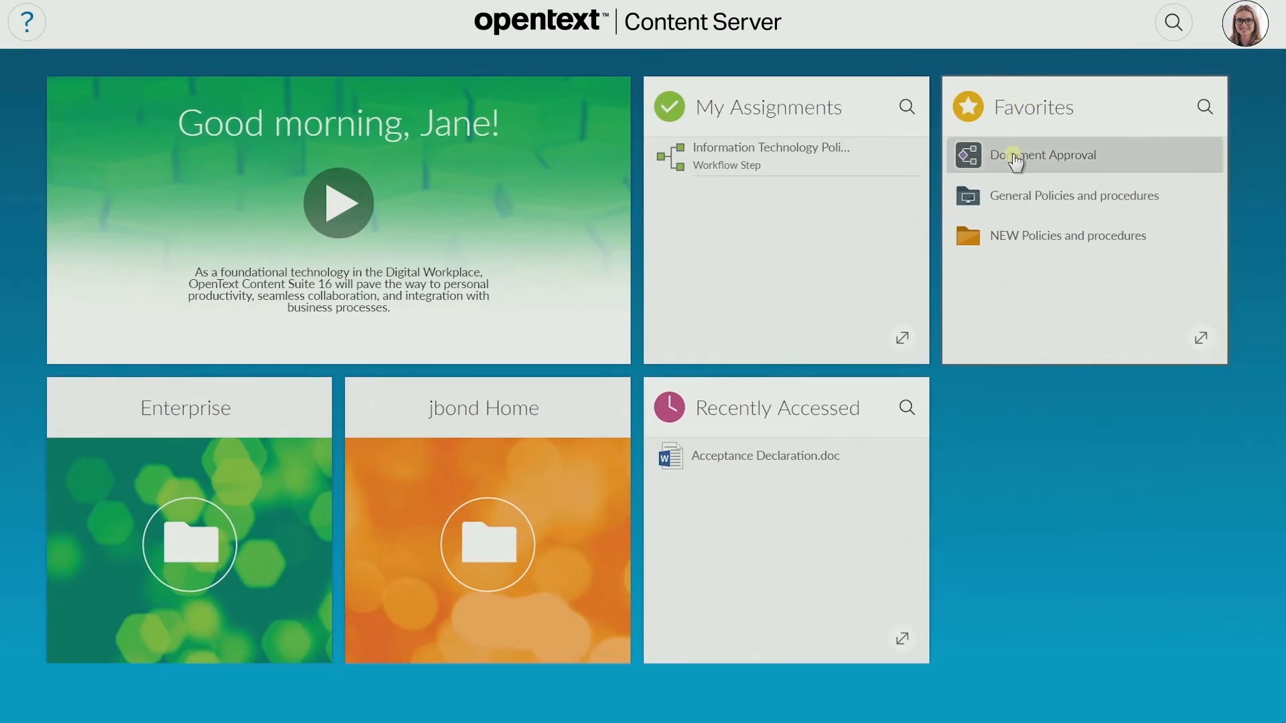
- Start Document Approval from Favorites and attach Privacy Policy.docx from Corporate Policies > Work in progress
click(1042, 155)
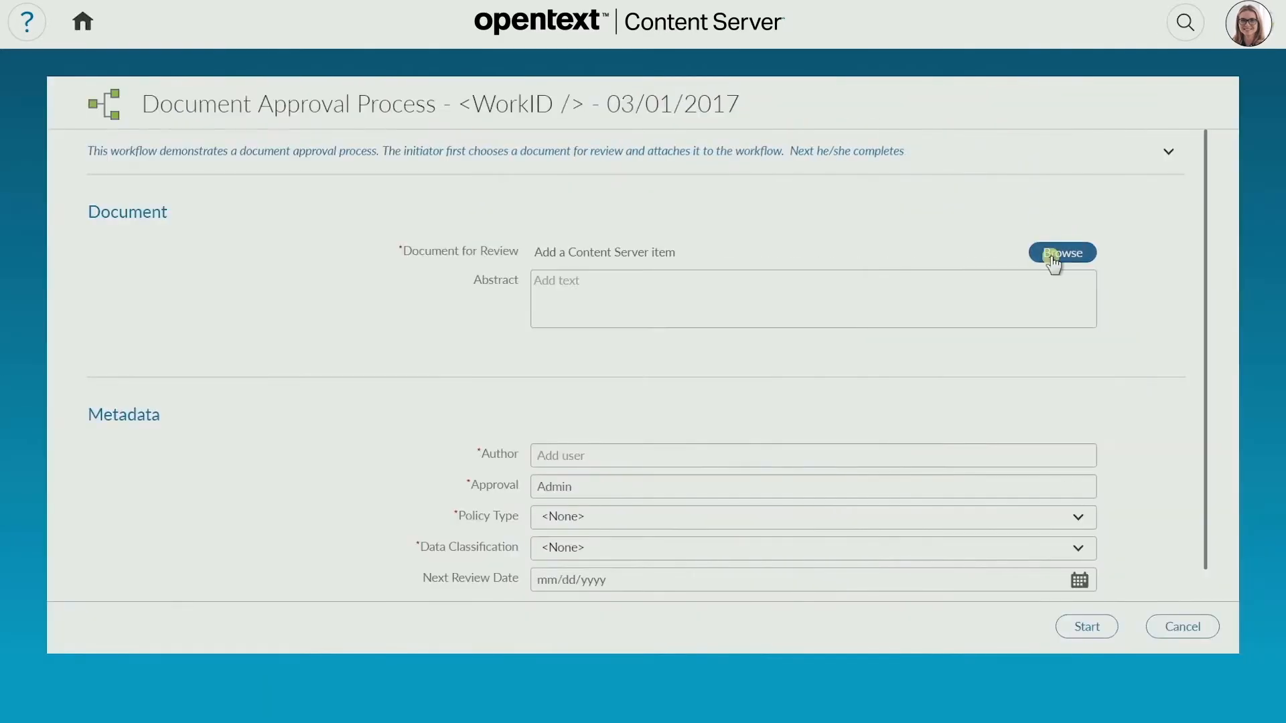
click(1062, 252)
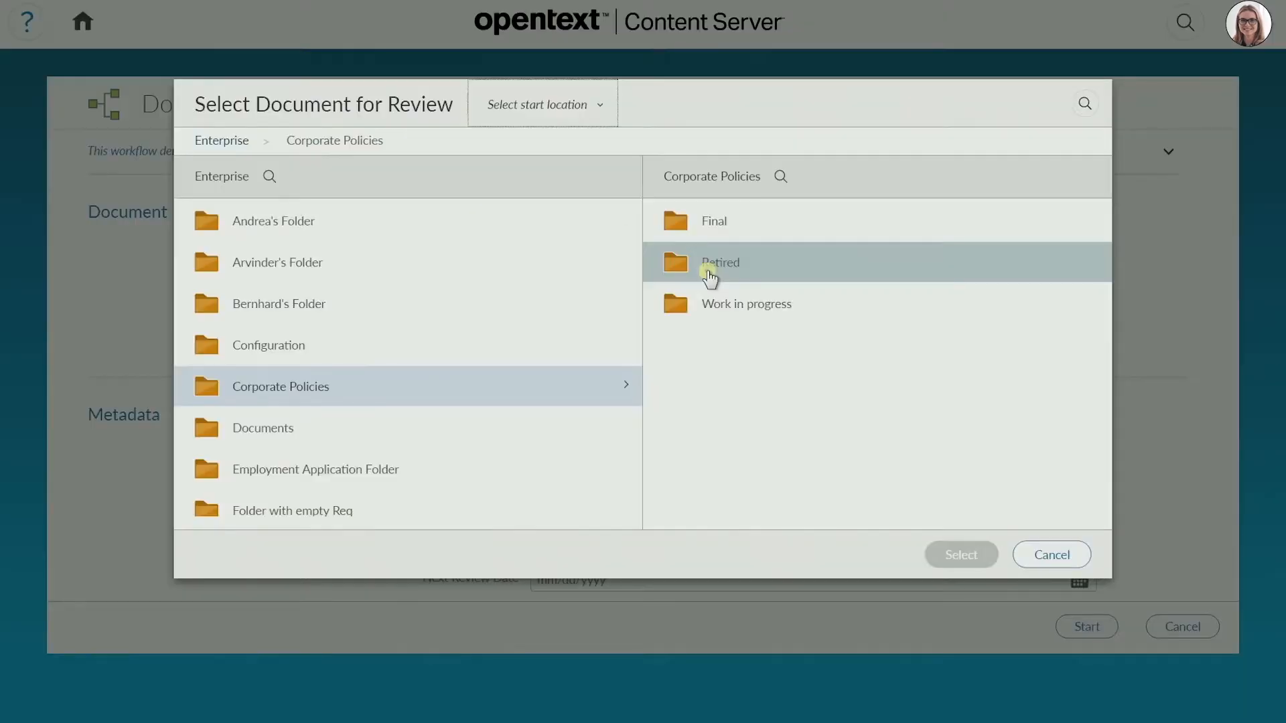
click(746, 304)
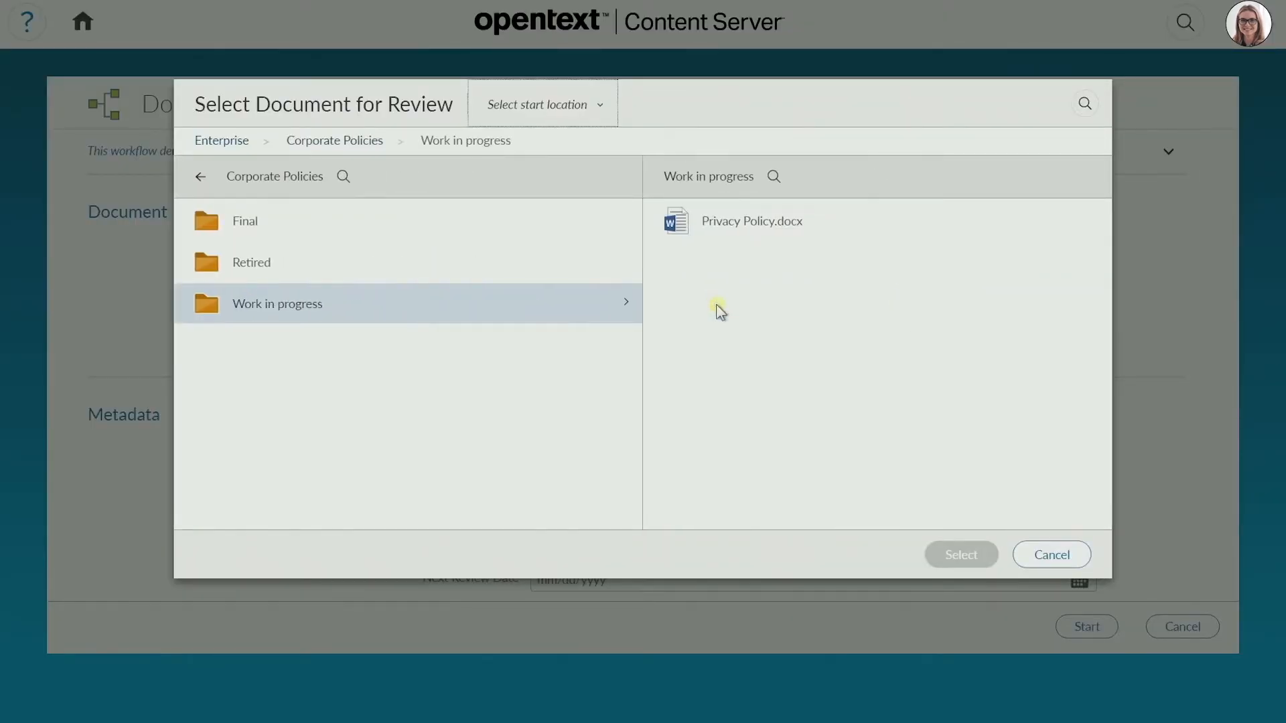
click(750, 221)
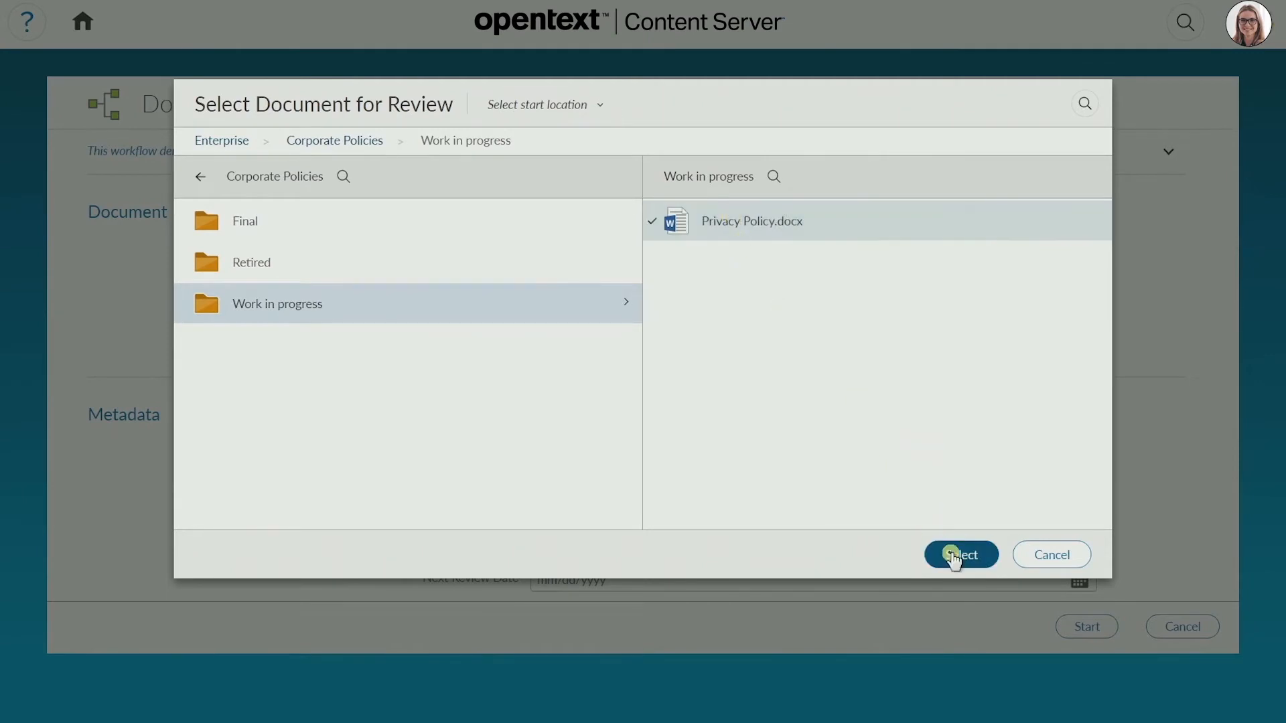
click(961, 554)
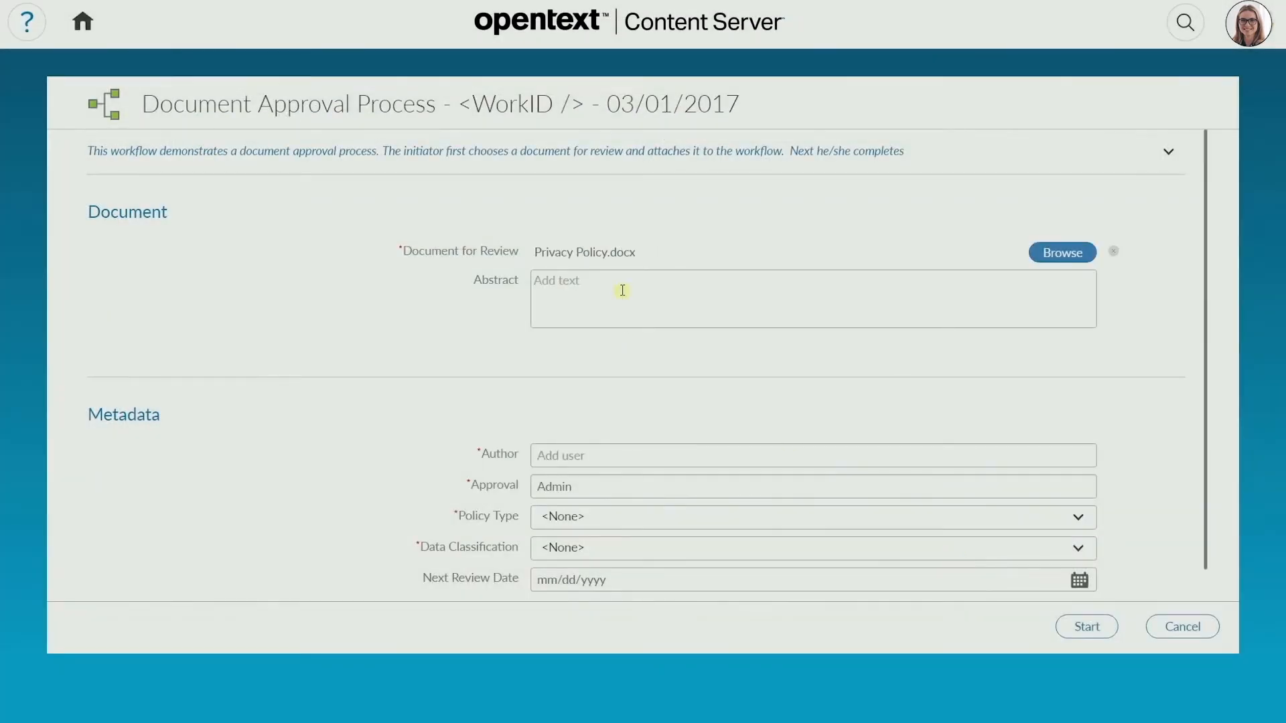
- Fill the IT policy metadata with 'New IT po...' and Jane Bond, start it, and submit with 'Please approve the highlighted...' comment
text(New IT policy)
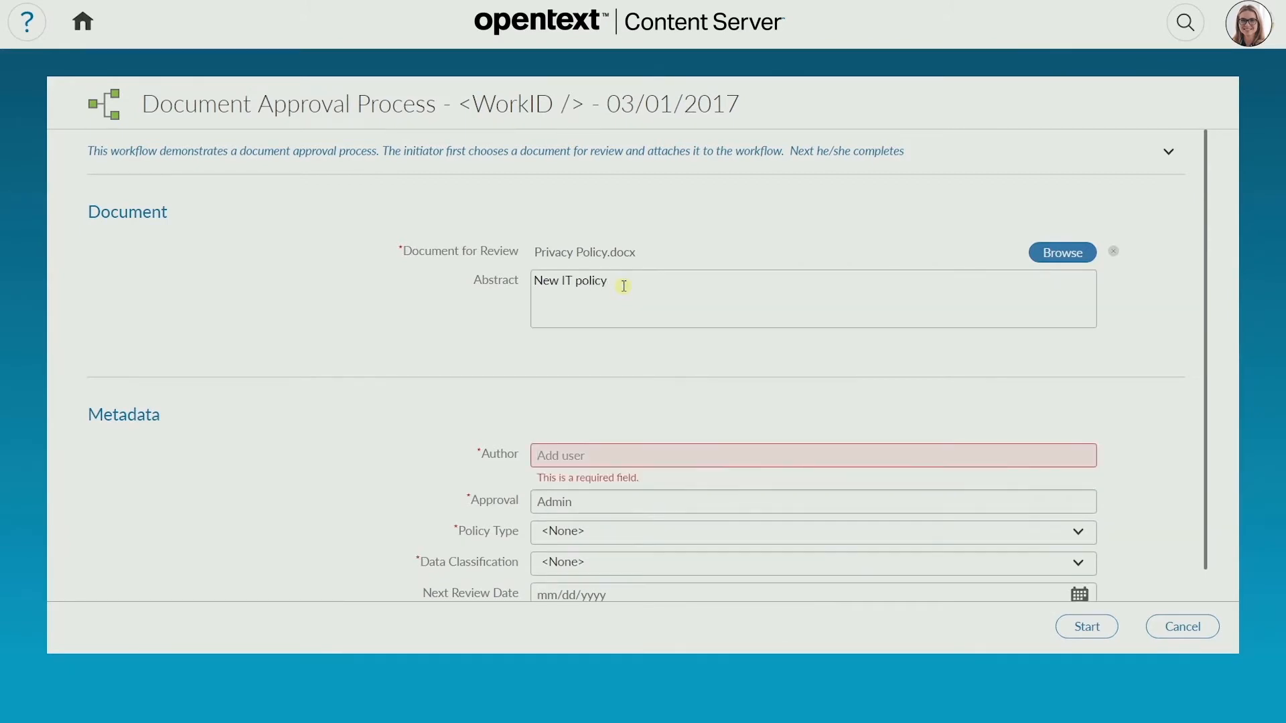
text(Jane Bond)
text(02/03/2018)
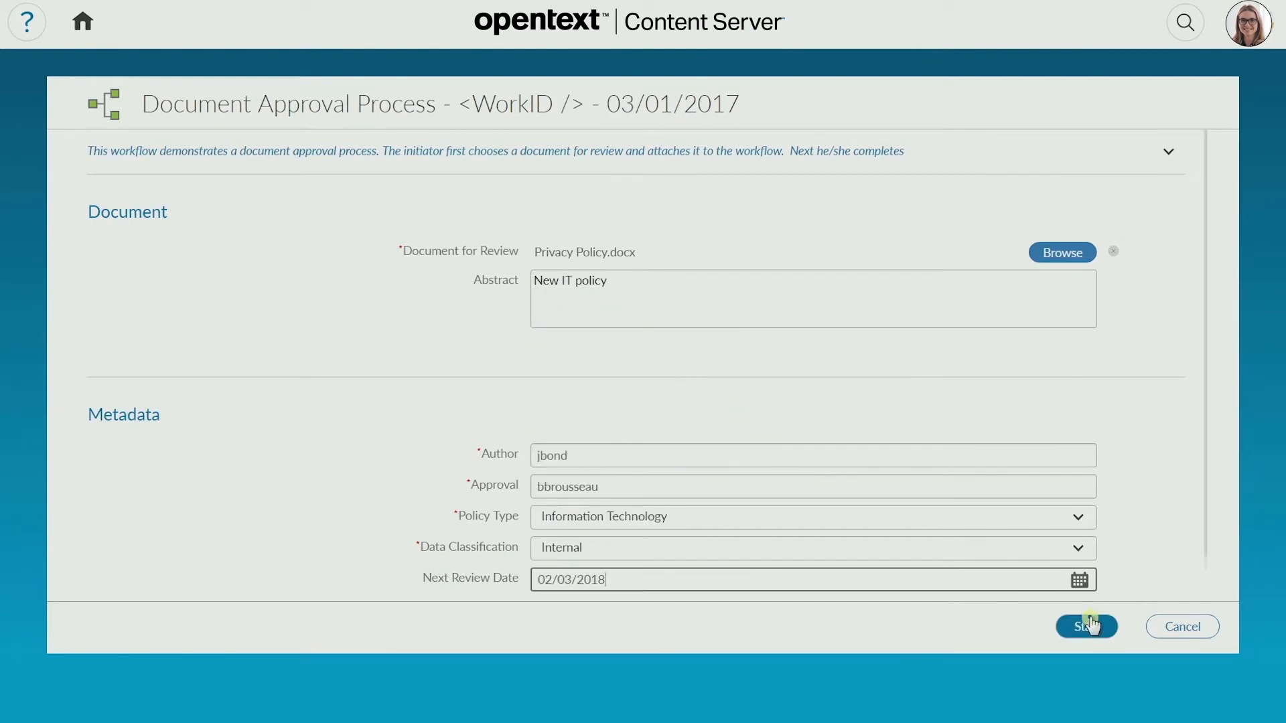
click(1086, 627)
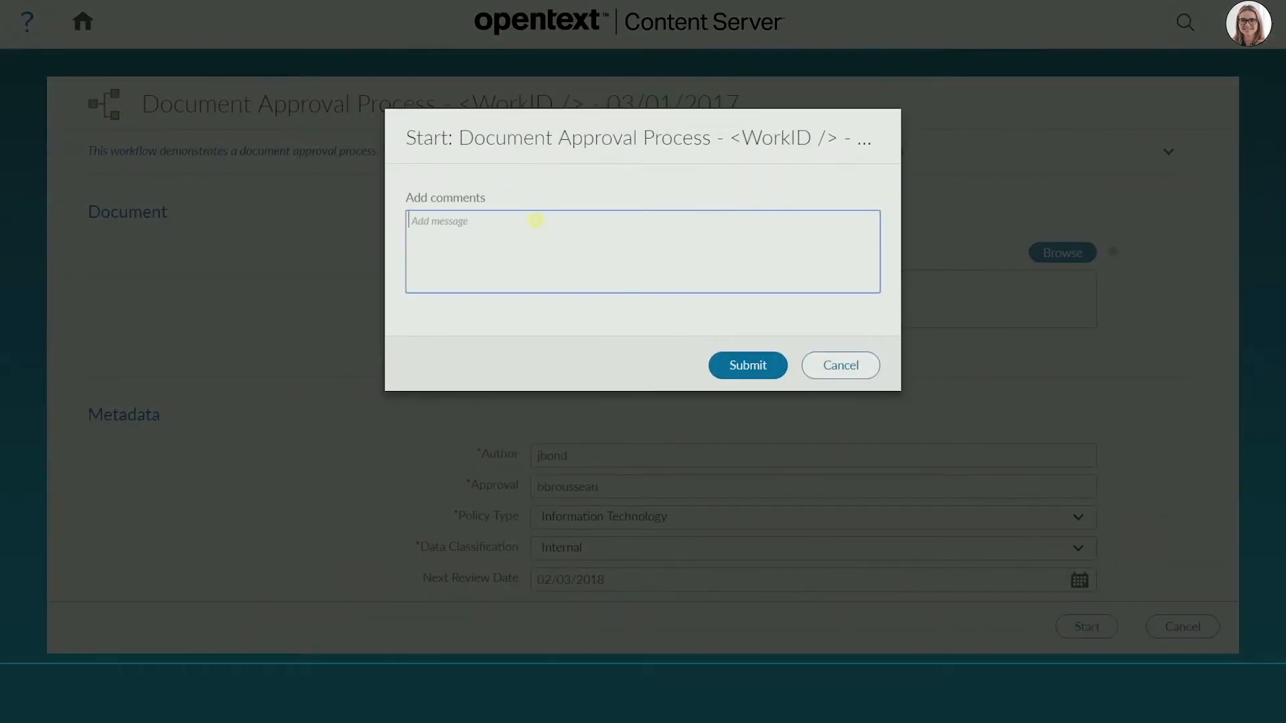
text(Please approve)
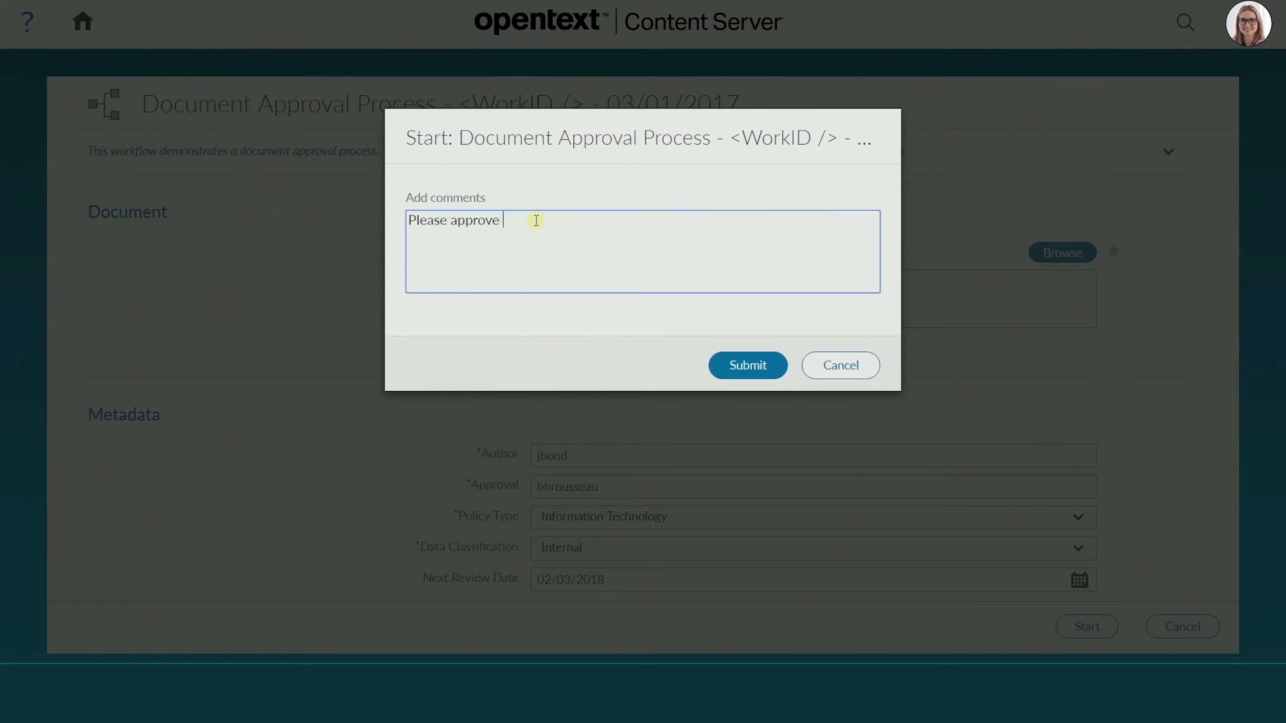
text(the highlighted changes)
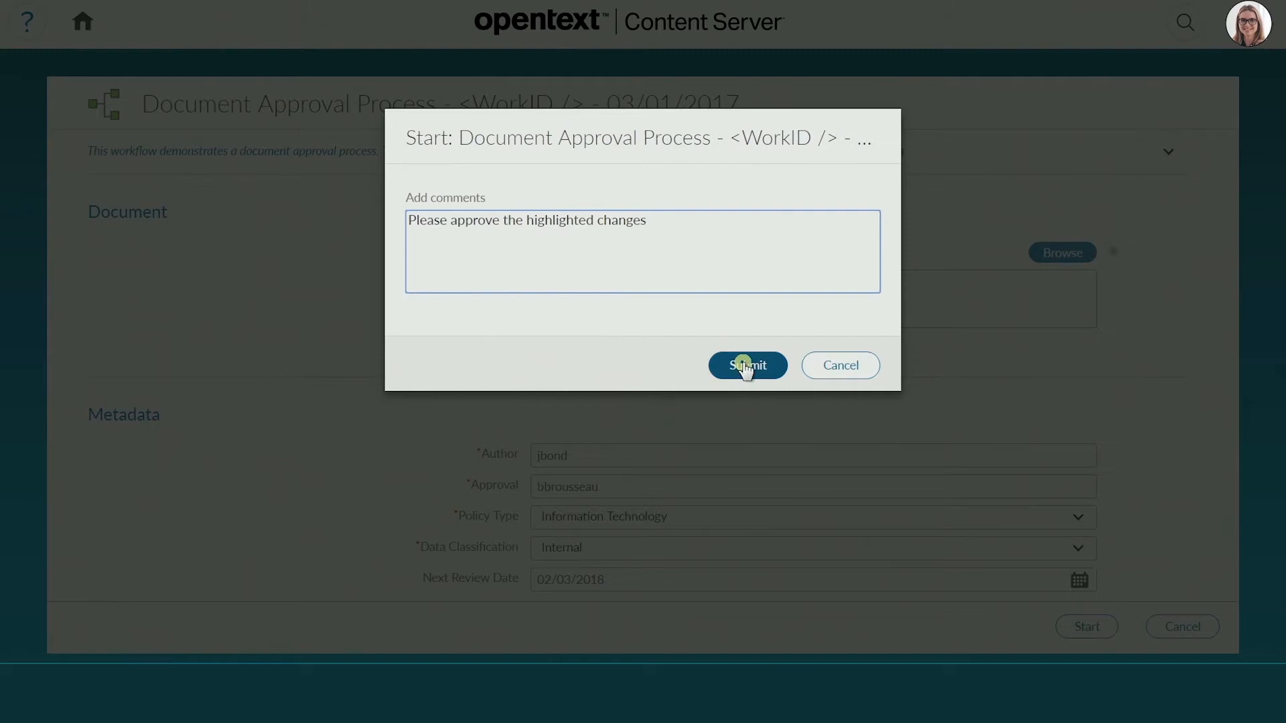
click(746, 364)
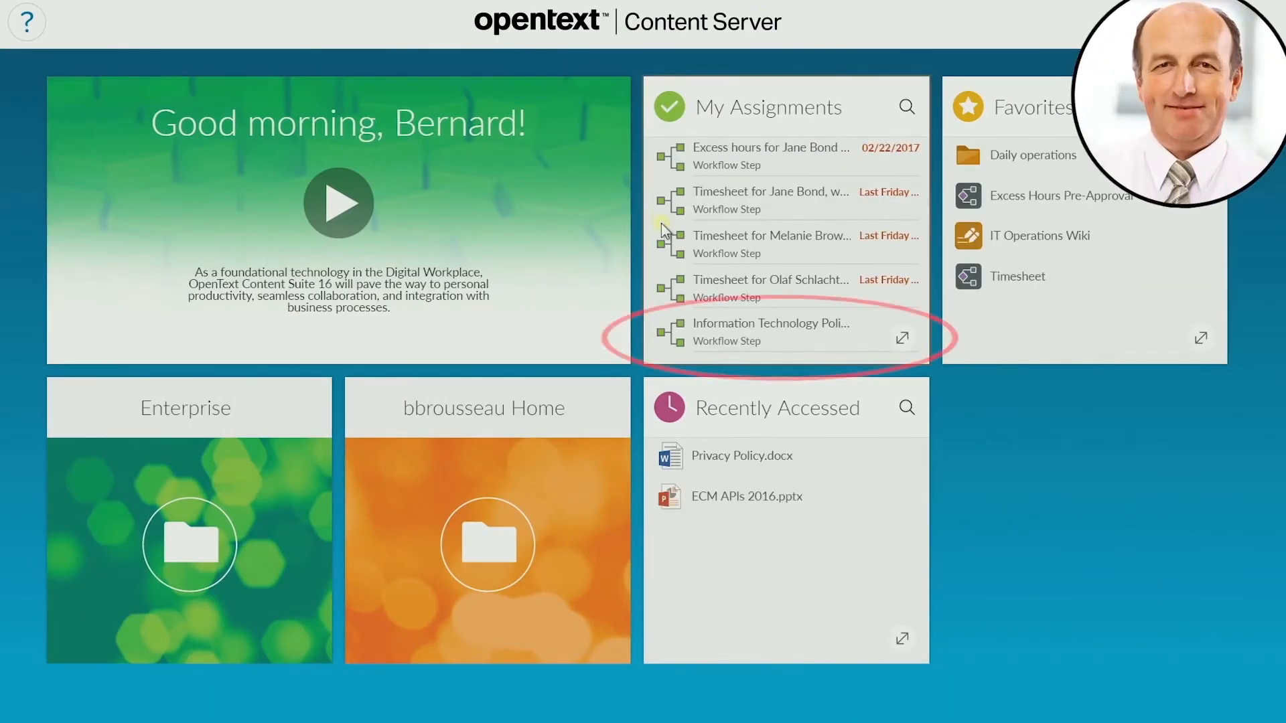
mouse_move(668, 334)
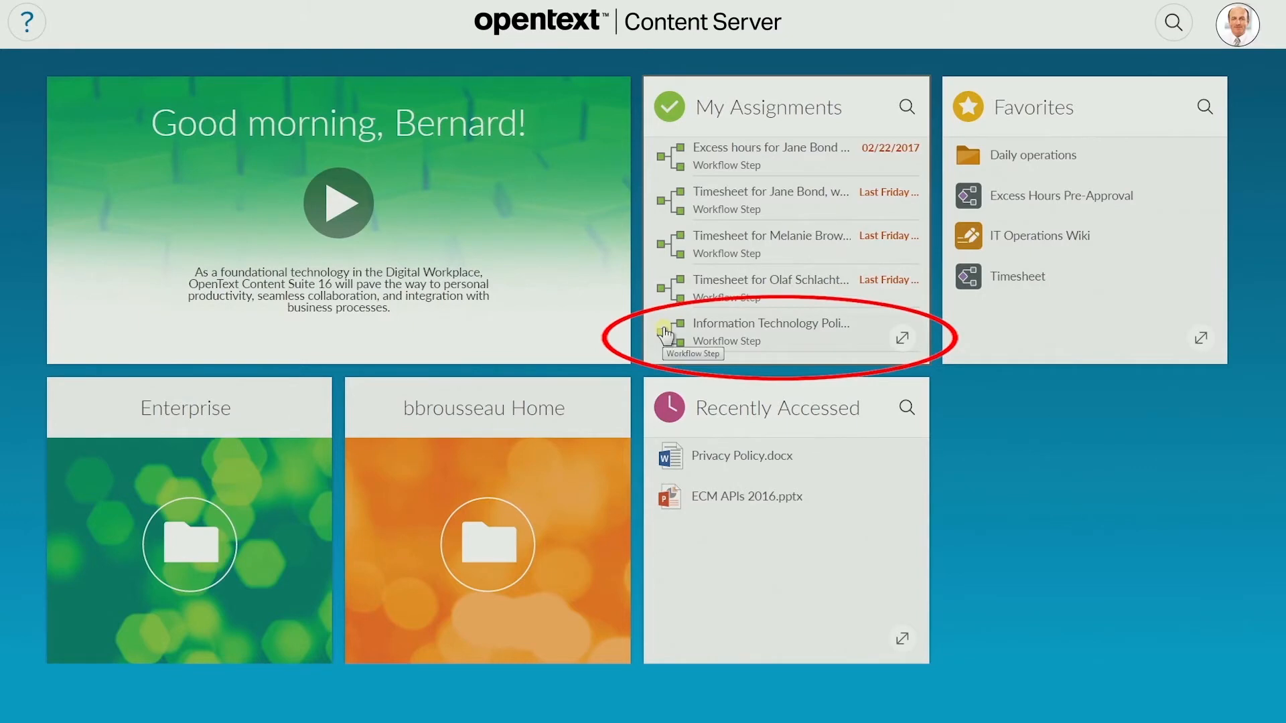
- Open the IT policy Manager Approval assignment and download Privacy Policy.docx from Document for Review
click(772, 332)
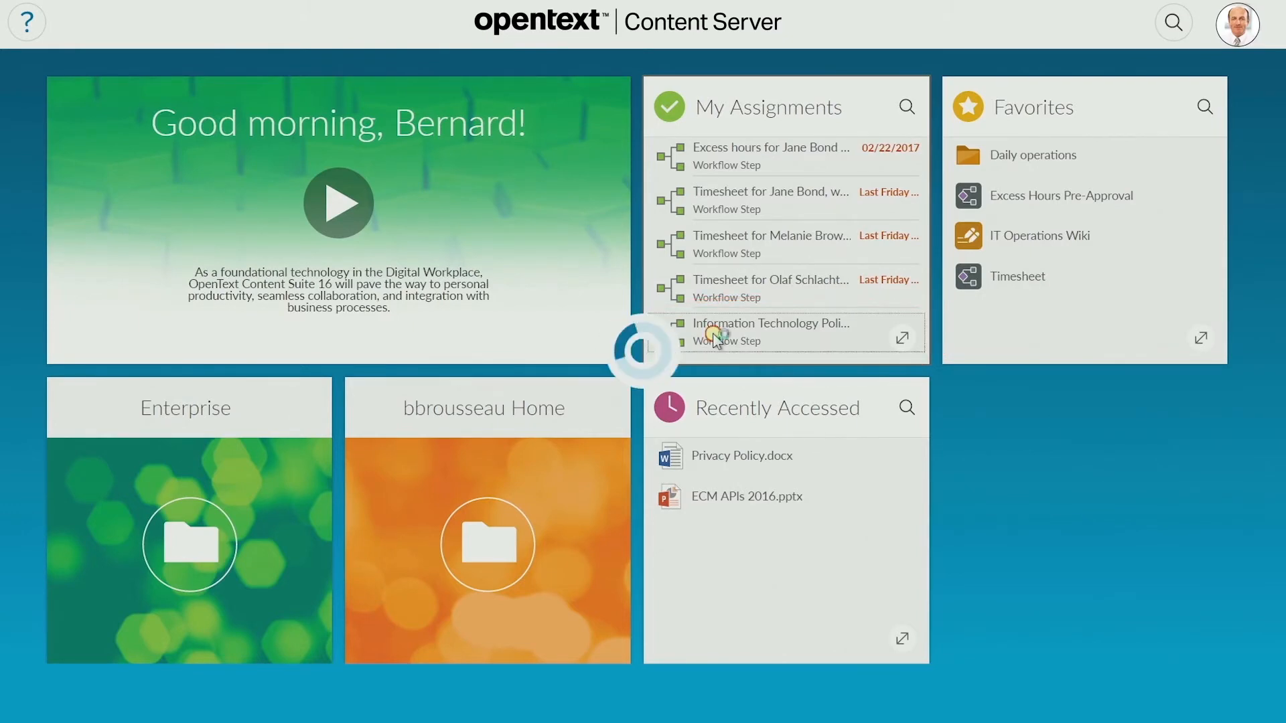
click(770, 323)
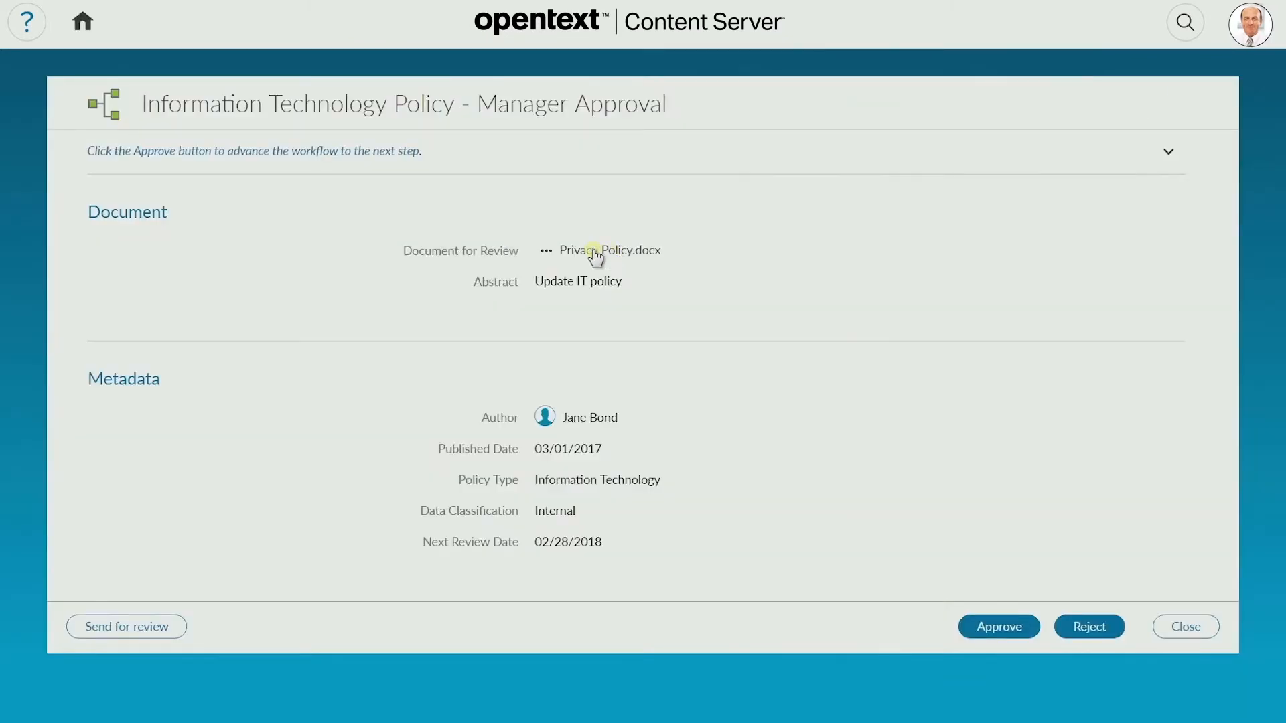
click(610, 251)
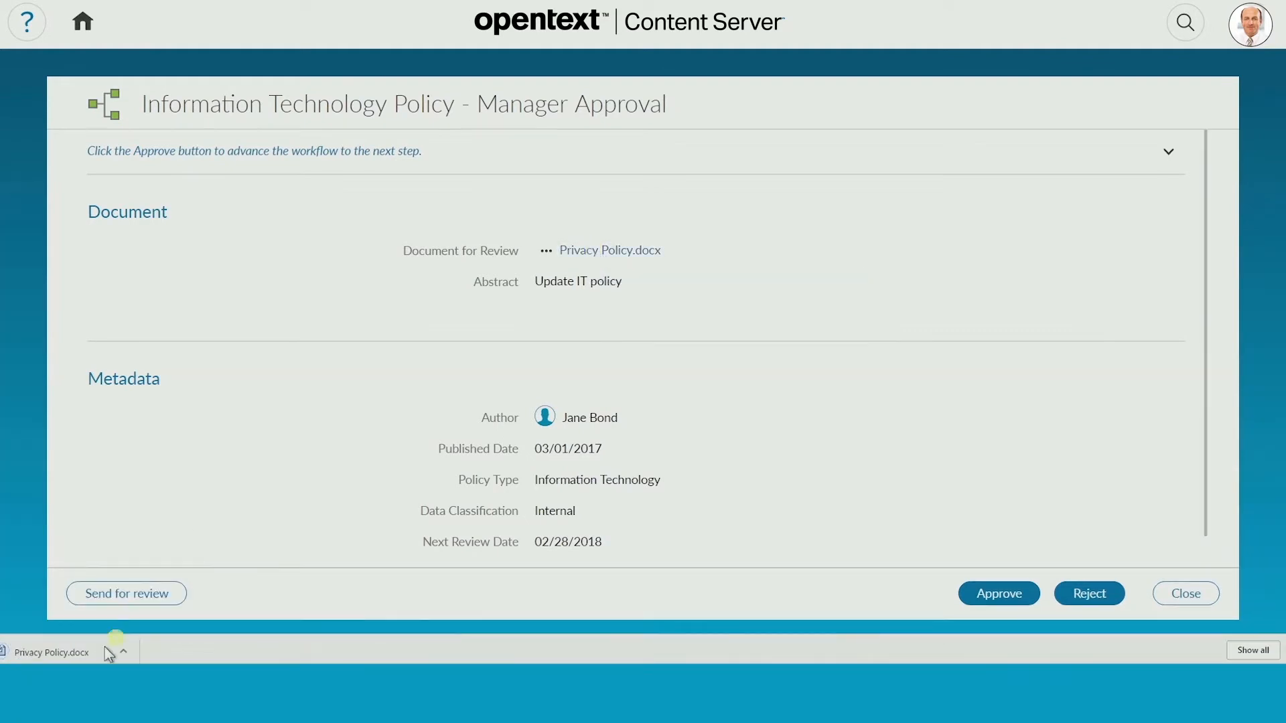
click(51, 652)
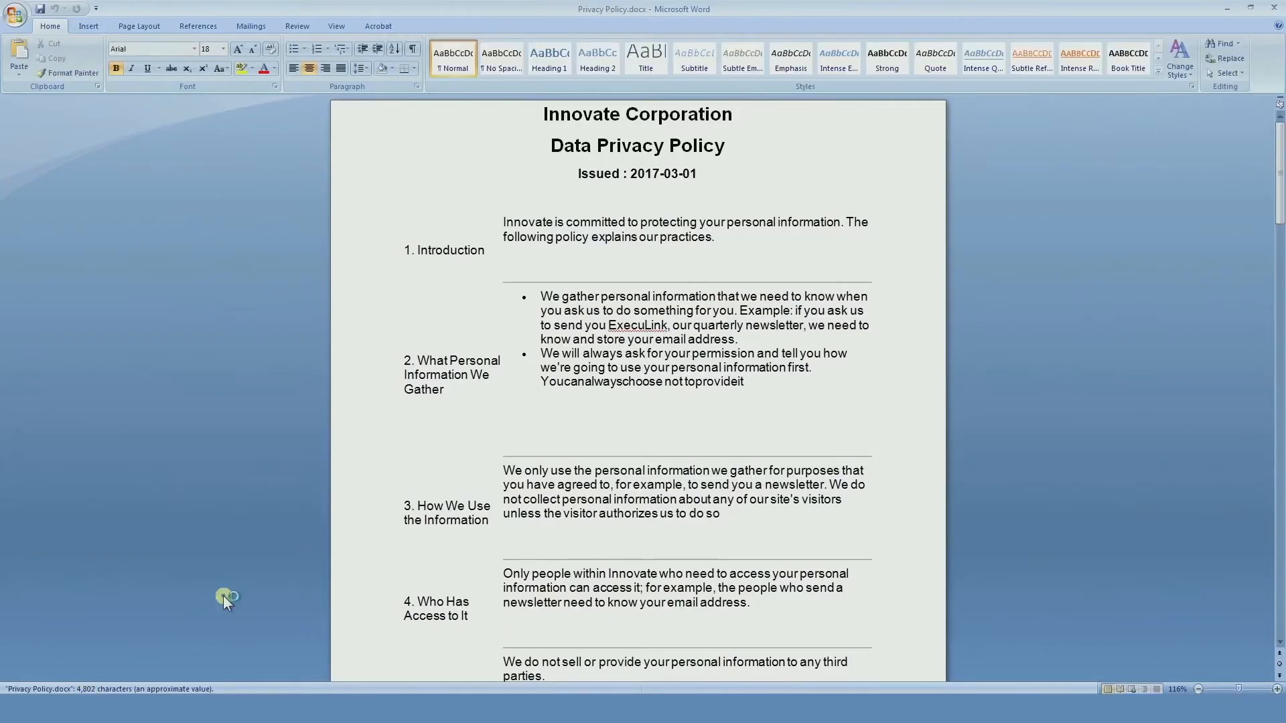
scroll(down, 3)
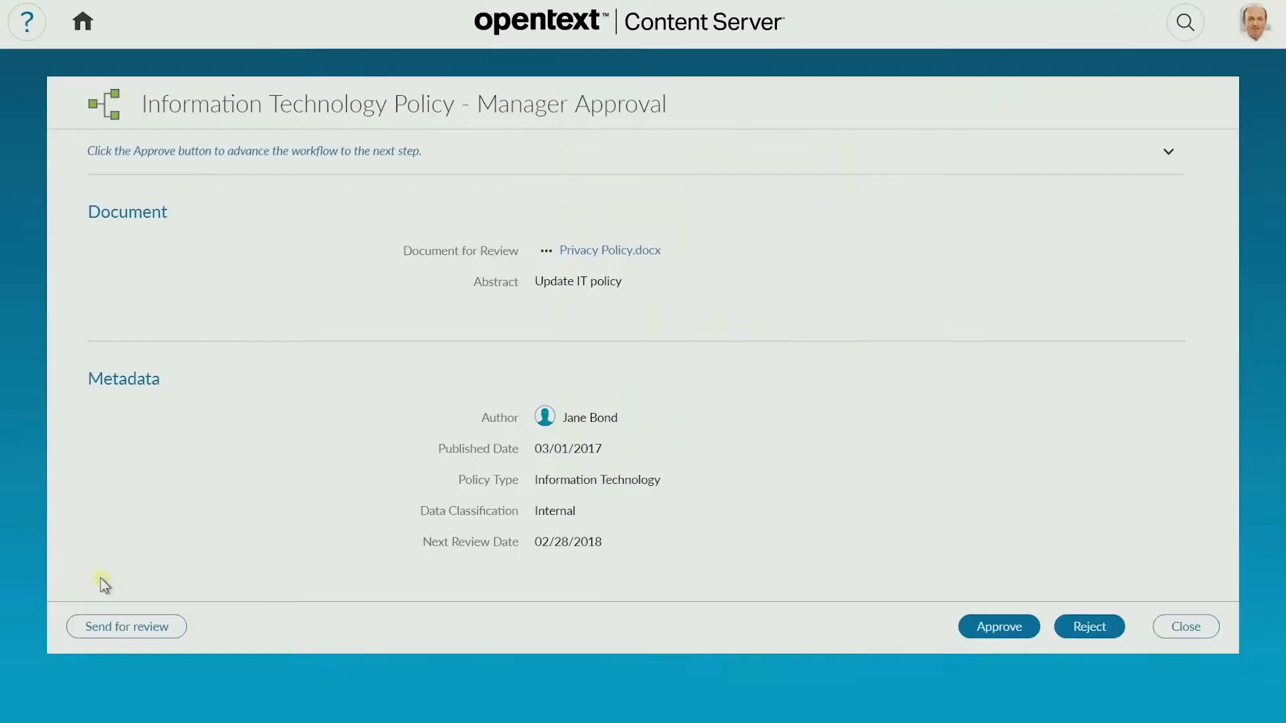
- Send the step for review to Karen ('kar') with 'Please check clause 7 from a legal perspective'
click(126, 627)
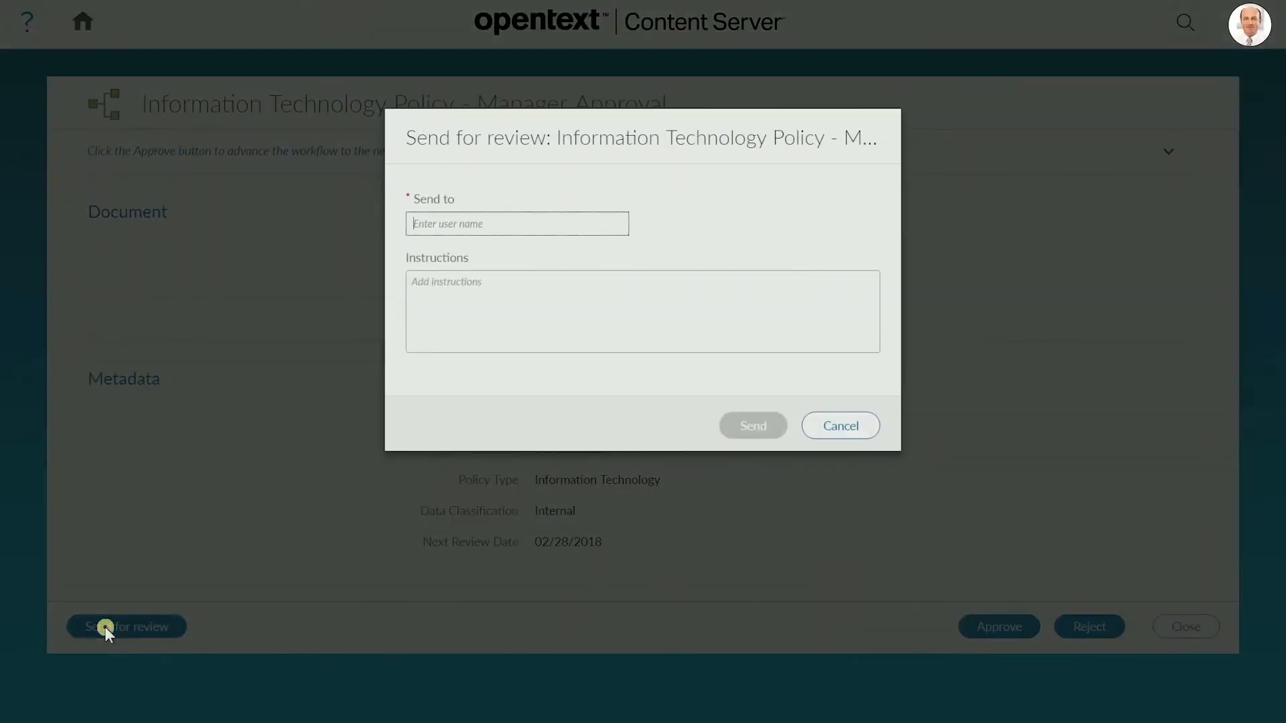
text(kar)
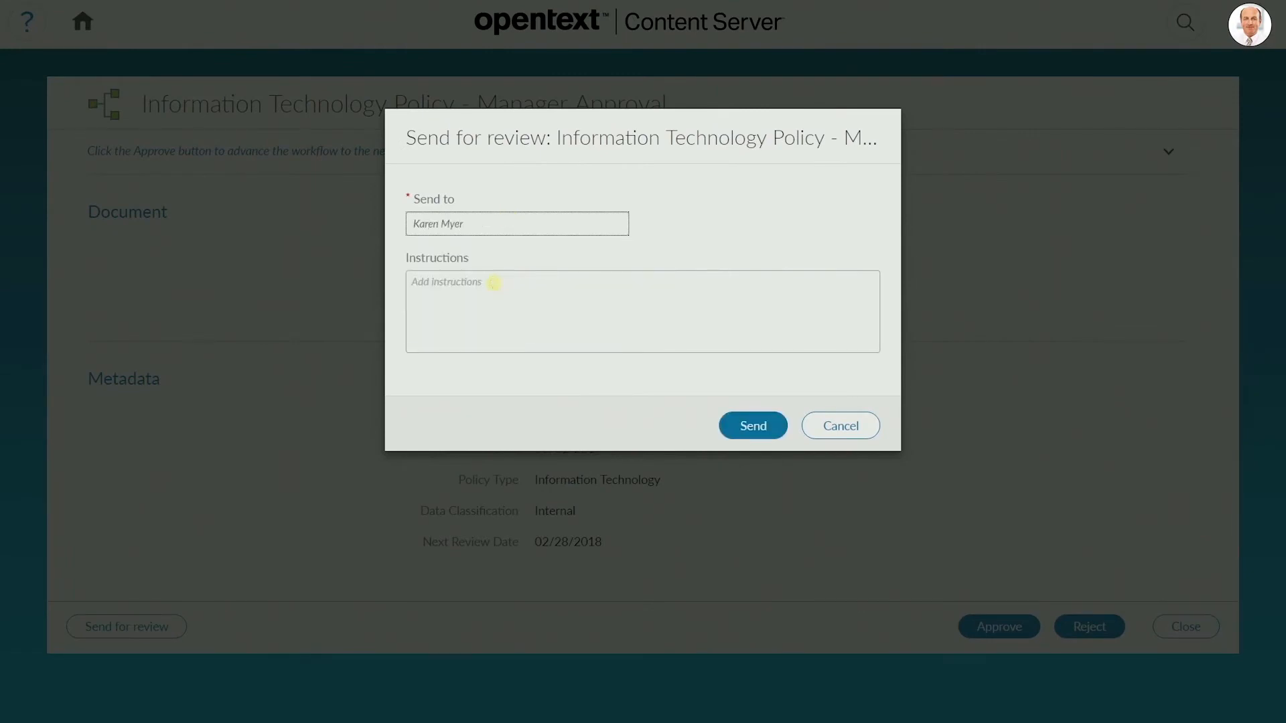
text(Please check clause 7 from)
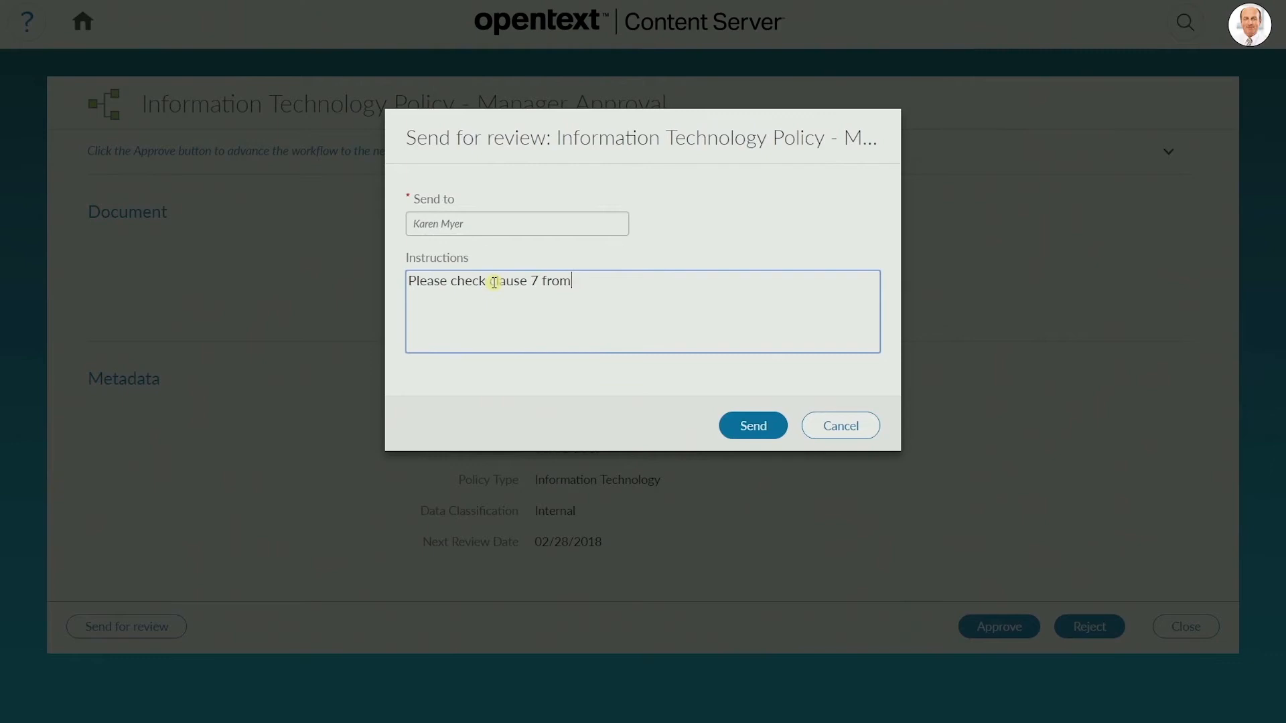
text(a legal perspective)
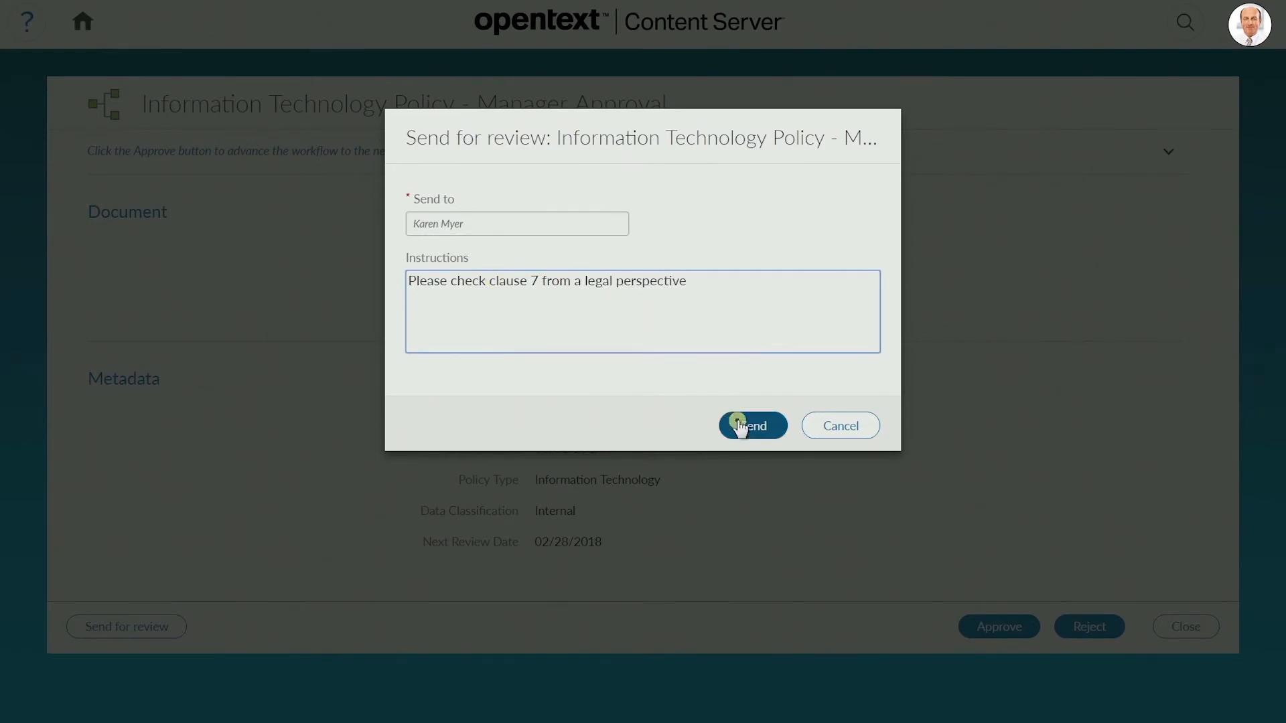
click(752, 426)
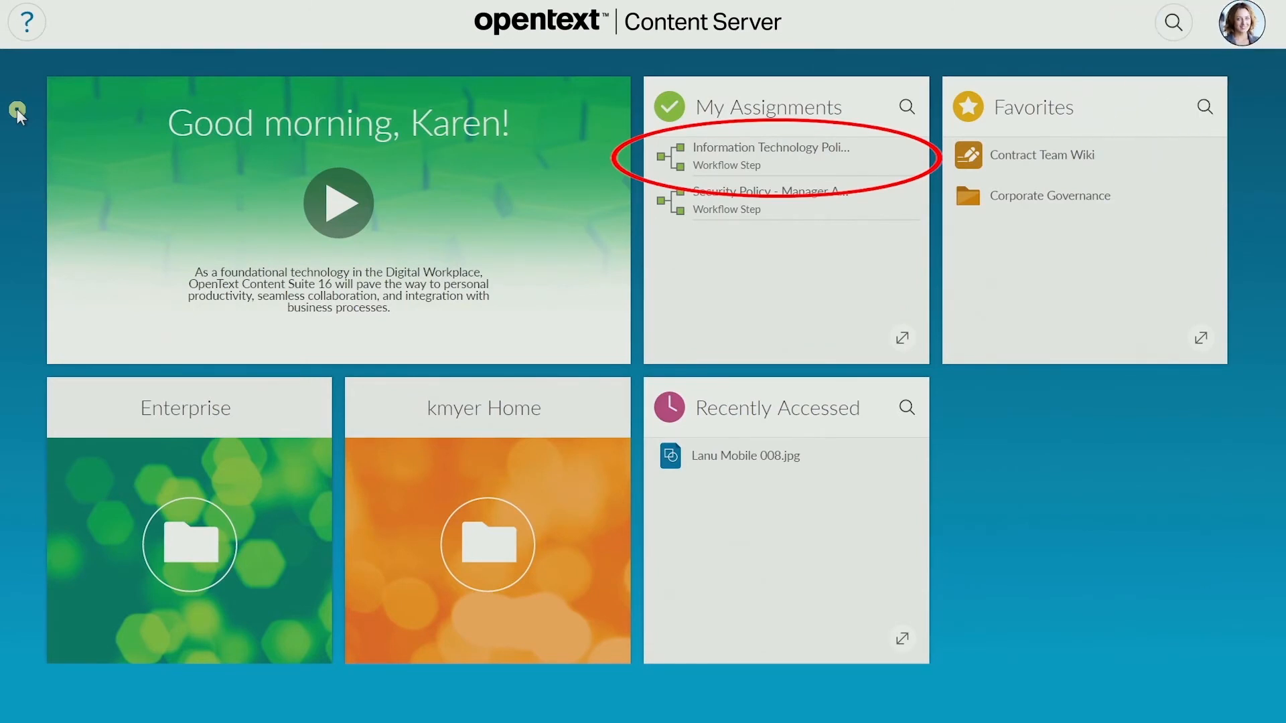
- Open the Information Technology Policy assignment, download Privacy Policy.docx and open it in Word
click(769, 155)
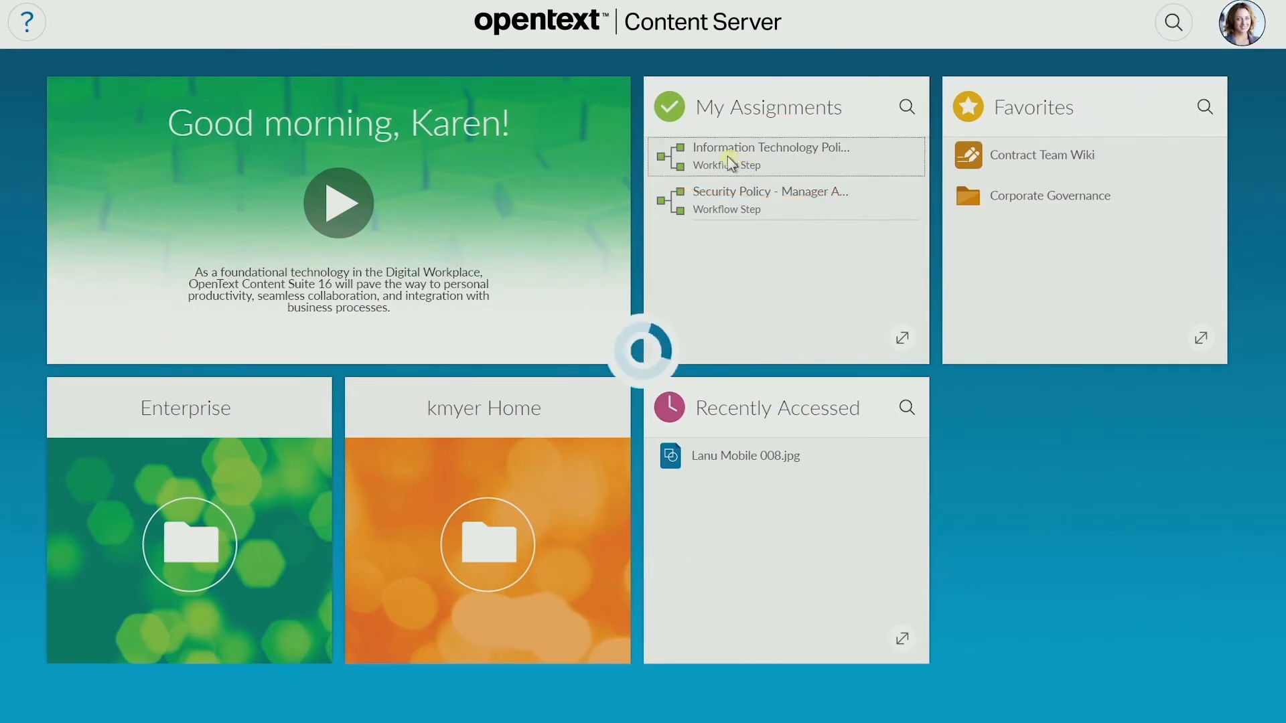
click(770, 155)
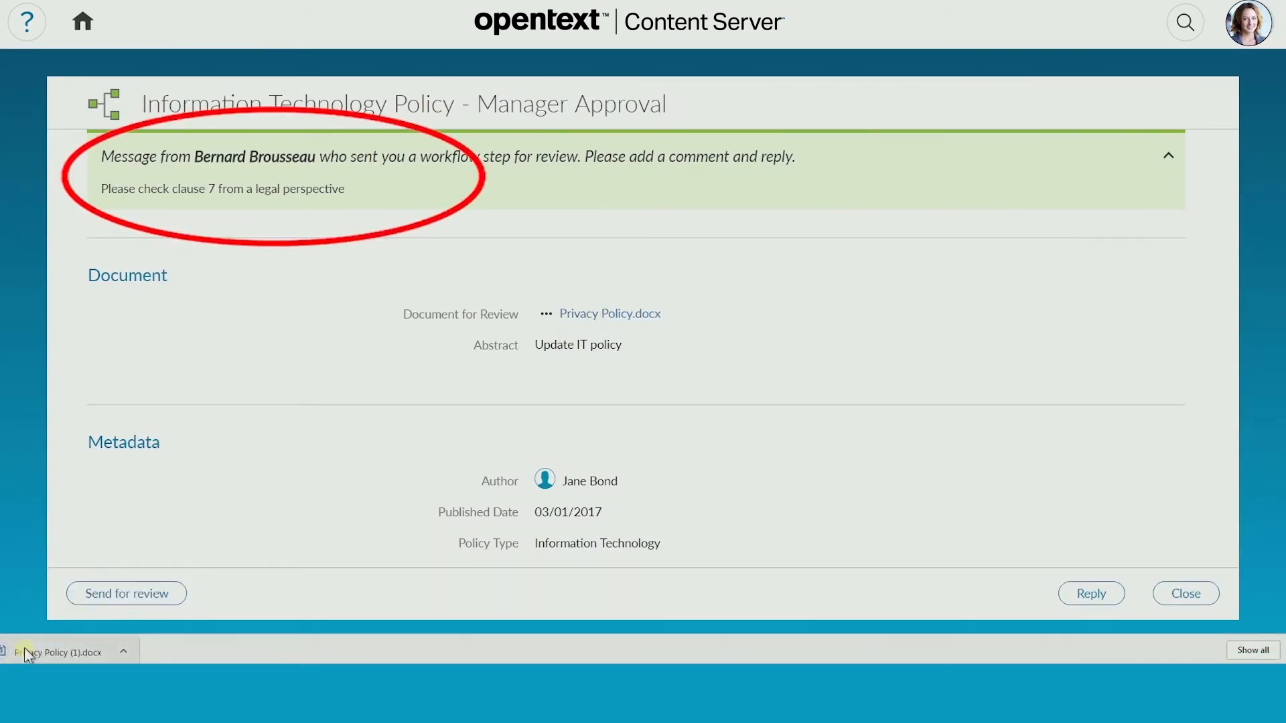
click(57, 652)
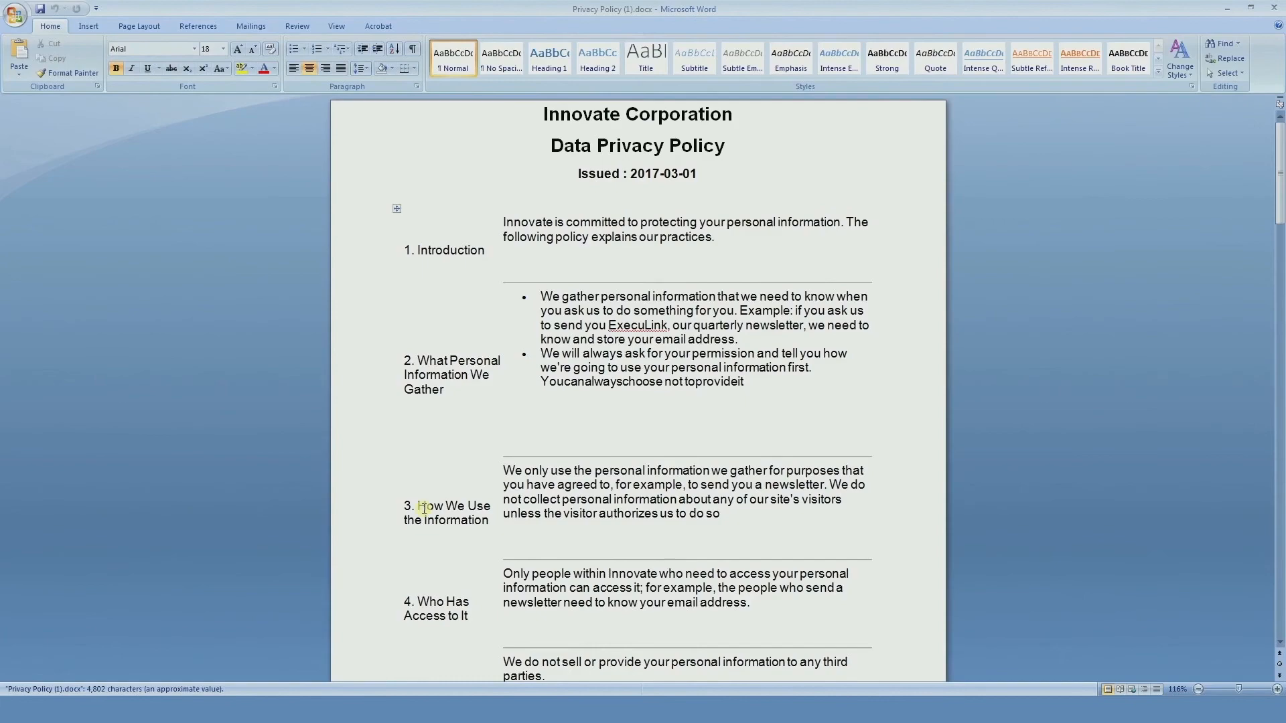
- Scroll to the password bullet under 7 Security in Word, then start a Reply in Content Server
scroll(down, 3)
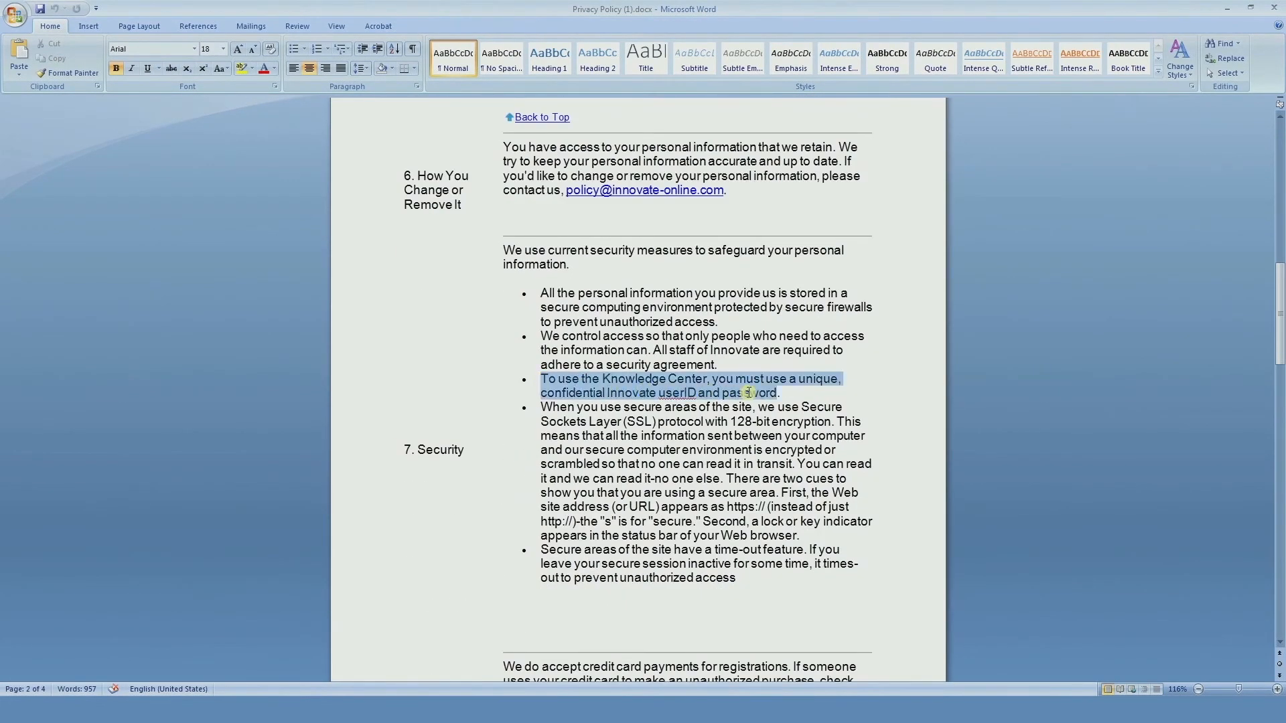
click(15, 12)
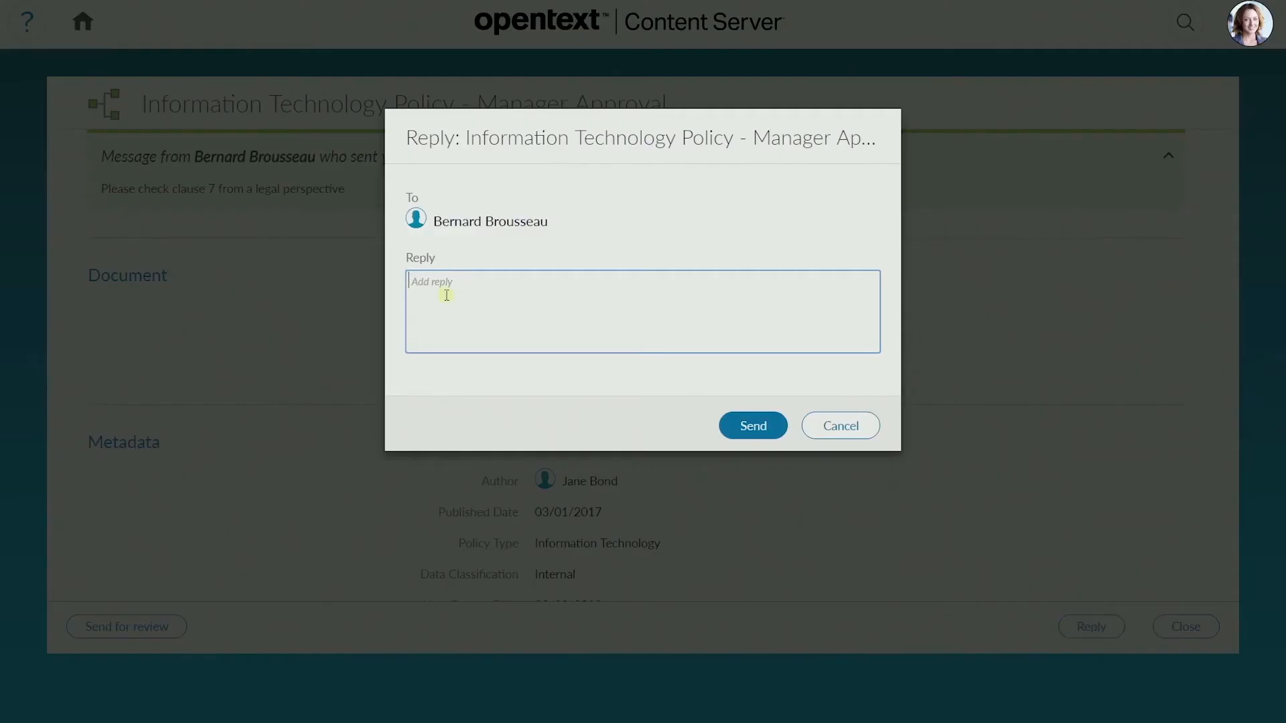
text(I amended clause 7. . It's now ok from a)
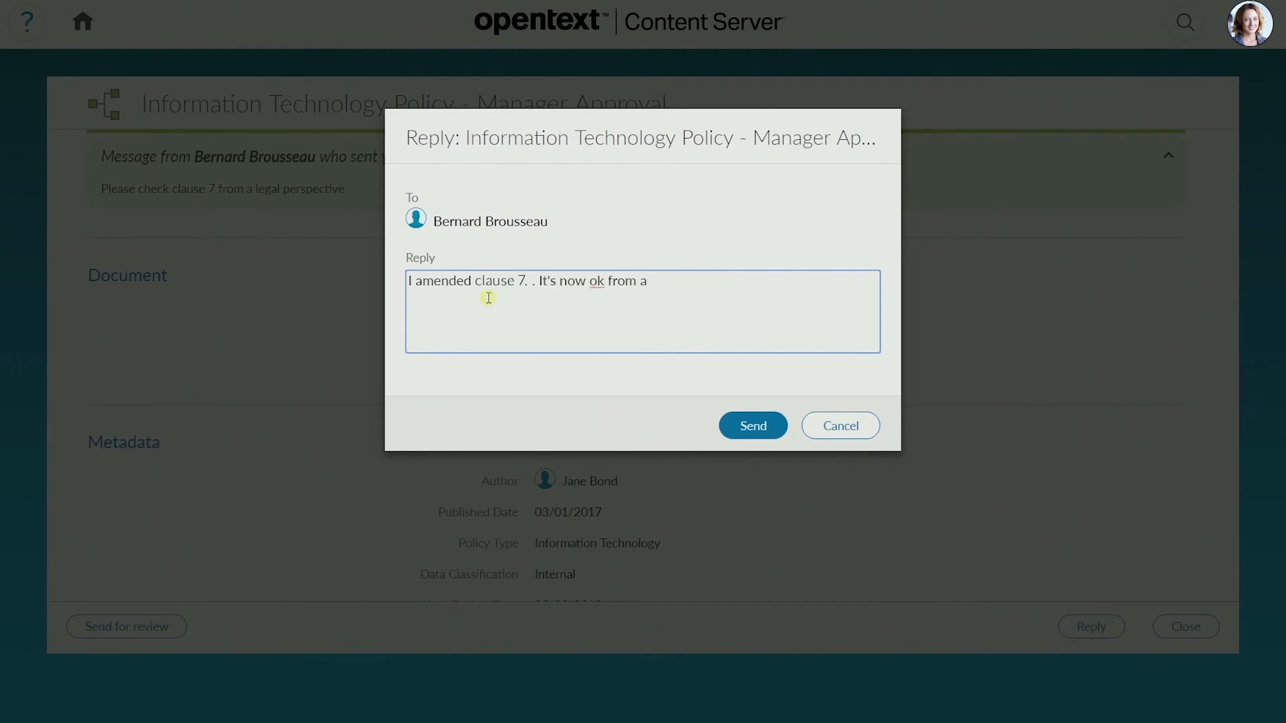
text(legal standpoint.)
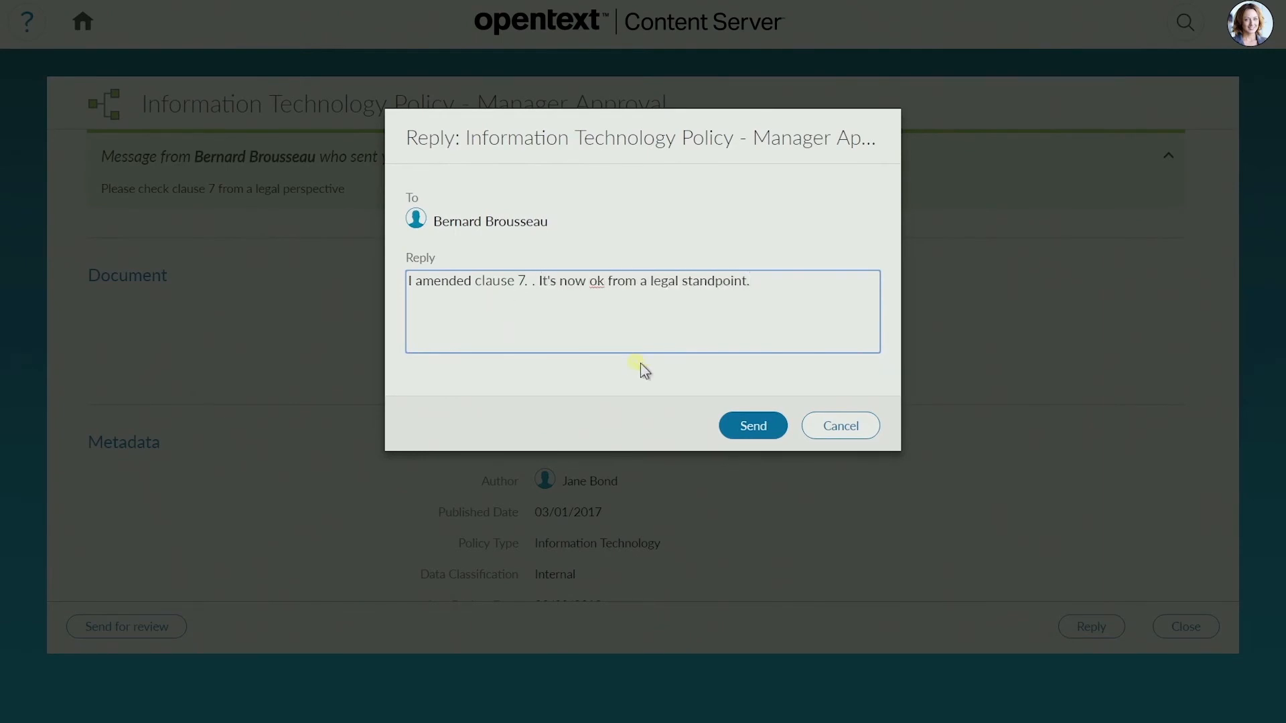
click(751, 426)
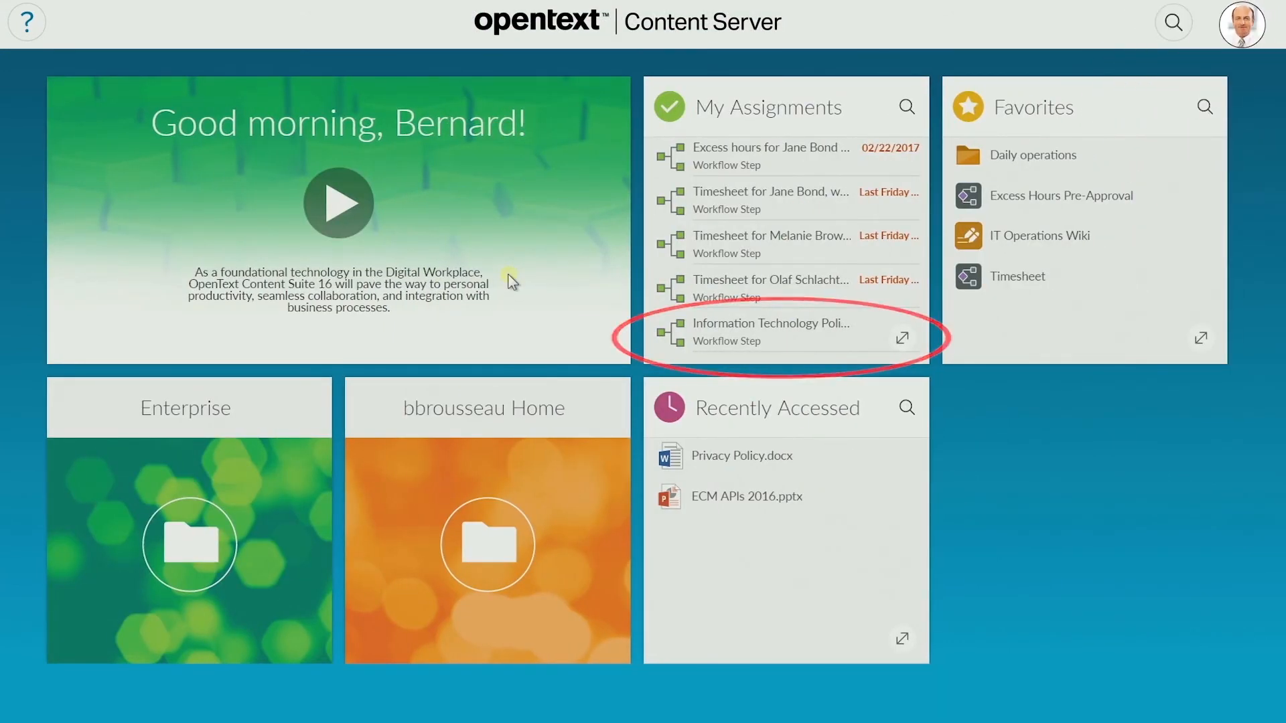
- Open the Information Technology Policy step, read Karen's reply, and Approve it
click(770, 322)
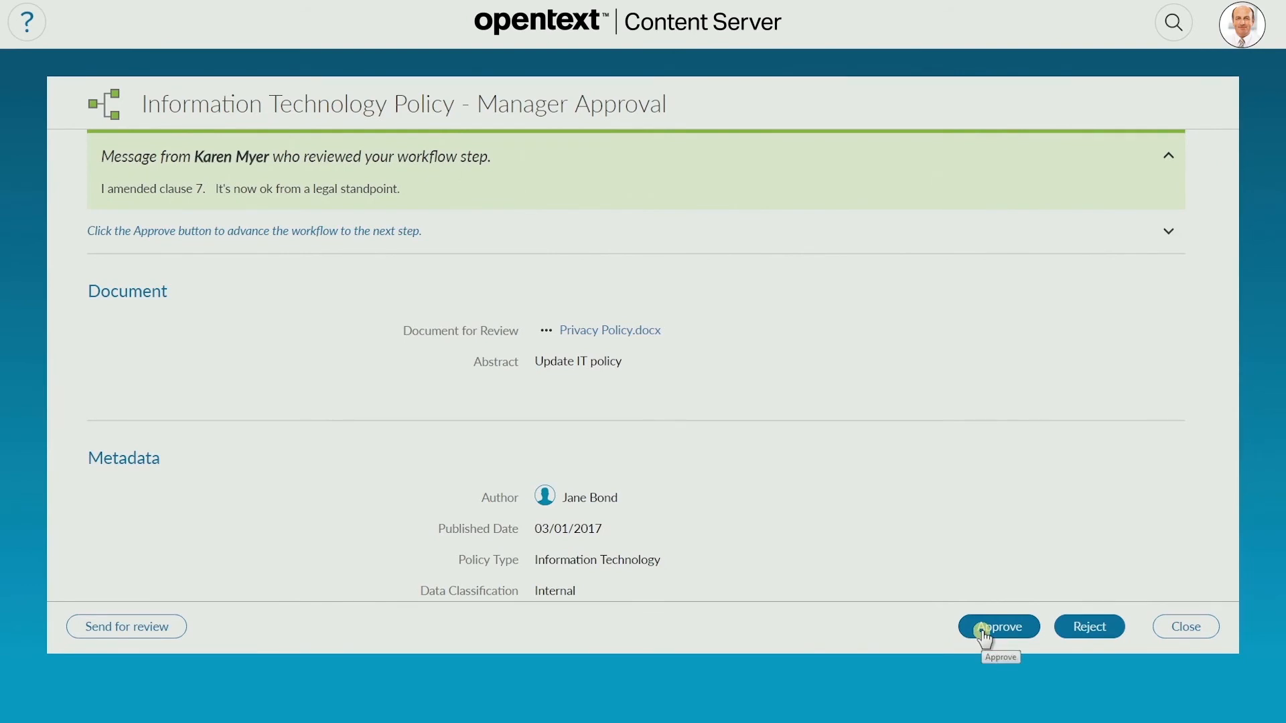
click(996, 627)
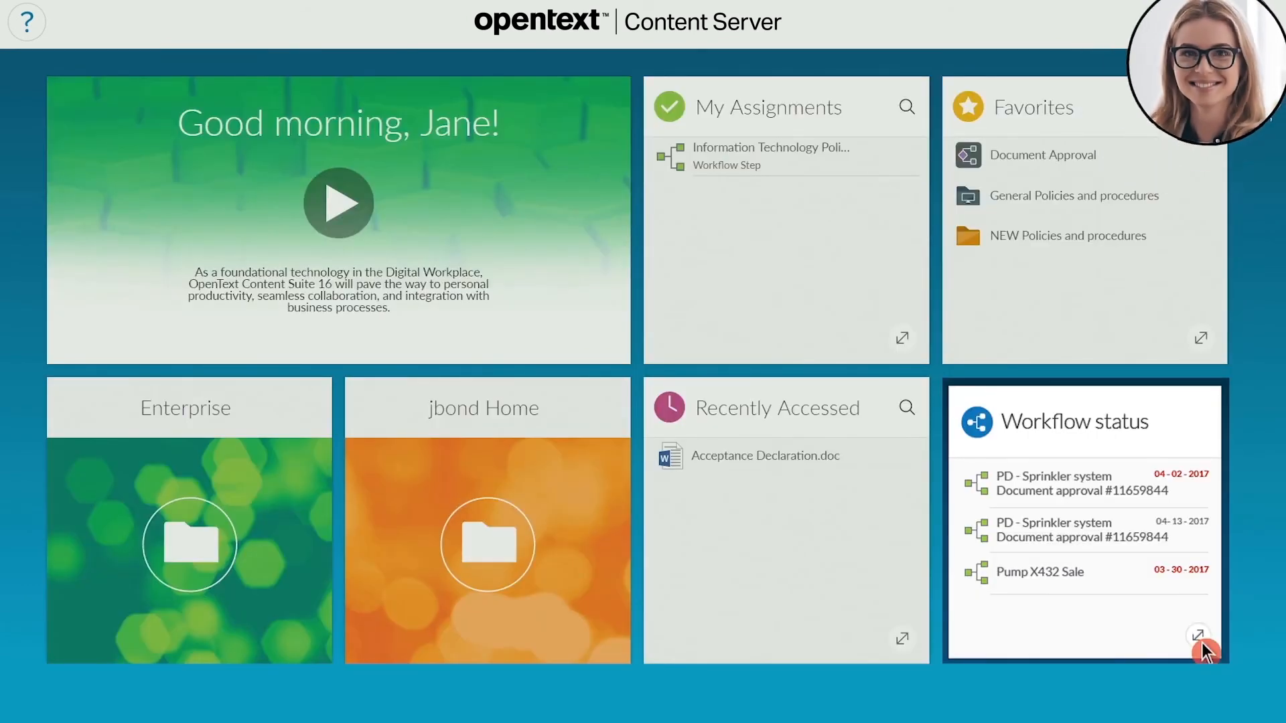